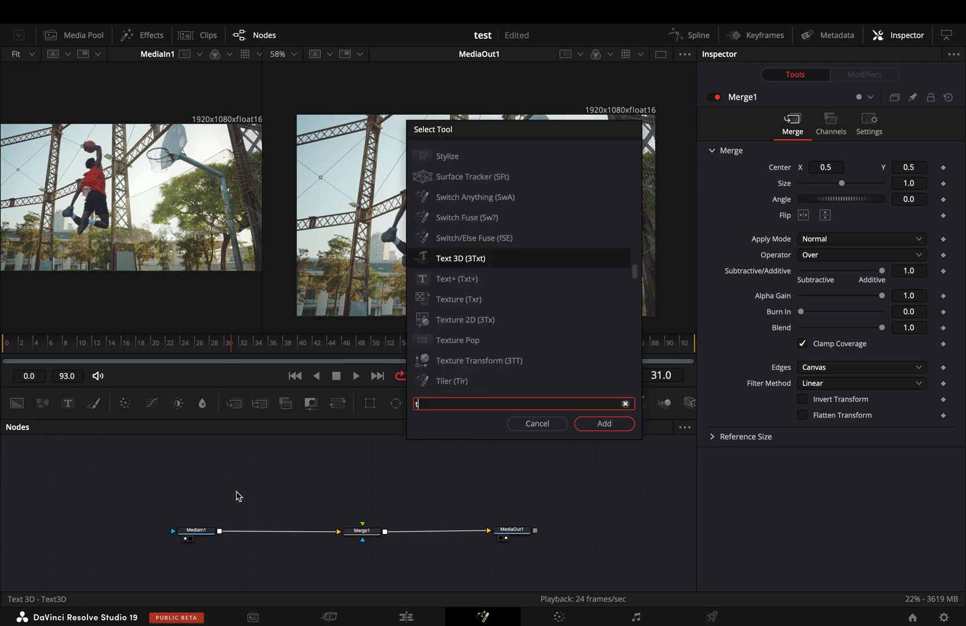
- Add a TimeStretcher node and connect MediaIn1's output into its input
{"action": "left_click", "coordinate": [603, 423]}
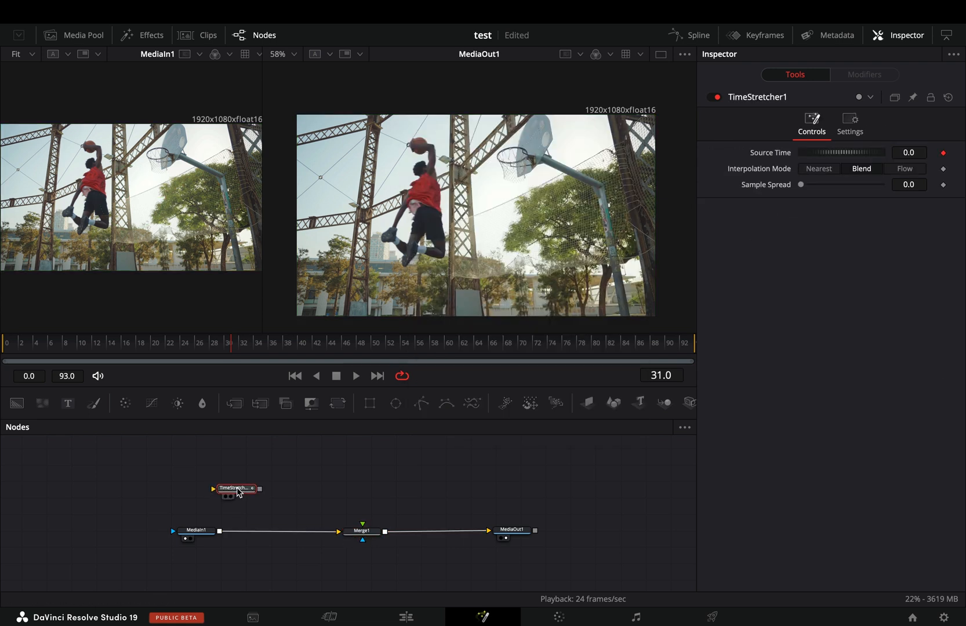
{"action": "left_click_drag", "start_coordinate": [236, 489], "coordinate": [236, 480]}
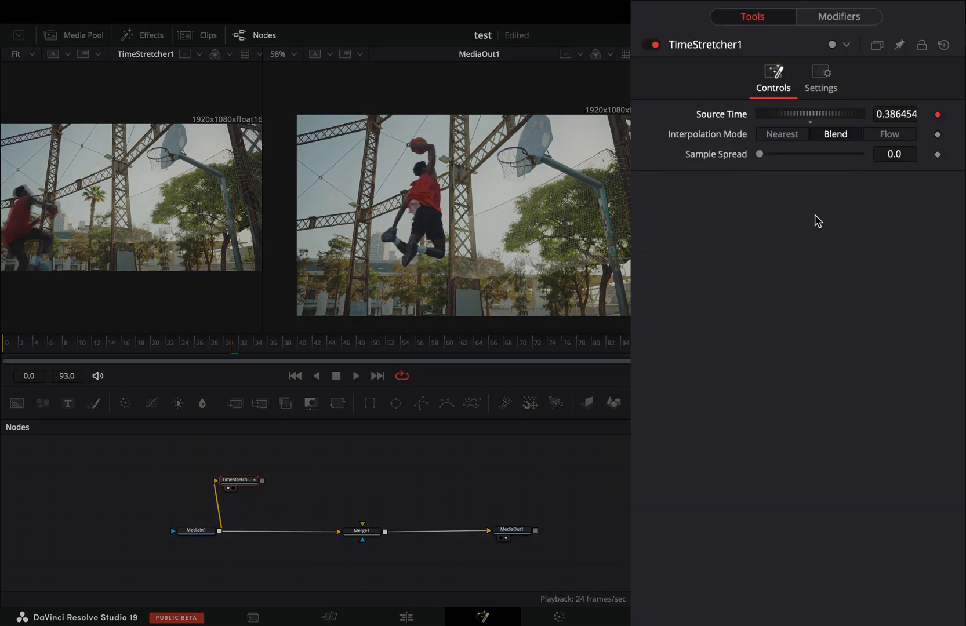
- Drive TimeStretcher Source Time with Perturb, value expression 'time', strength 20
{"action": "left_click", "coordinate": [839, 17]}
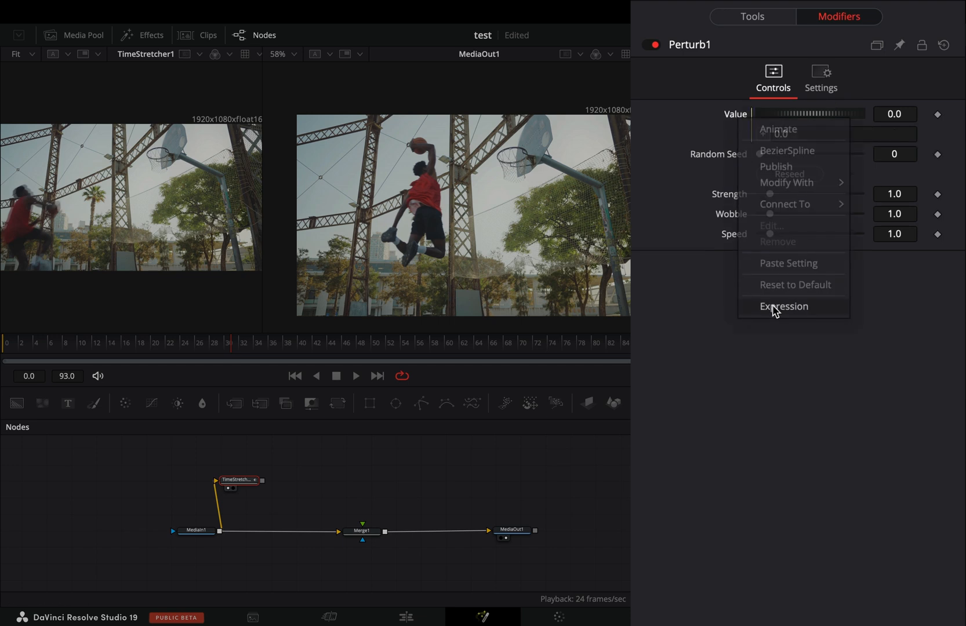
{"action": "left_click", "coordinate": [784, 306]}
{"action": "type", "text": "time"}
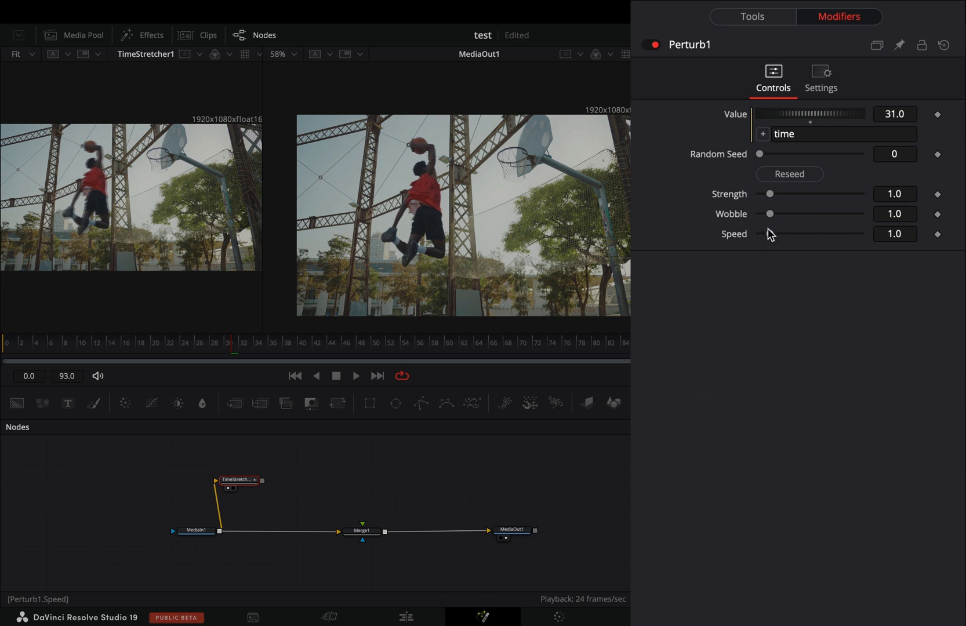
{"action": "left_click", "coordinate": [894, 194]}
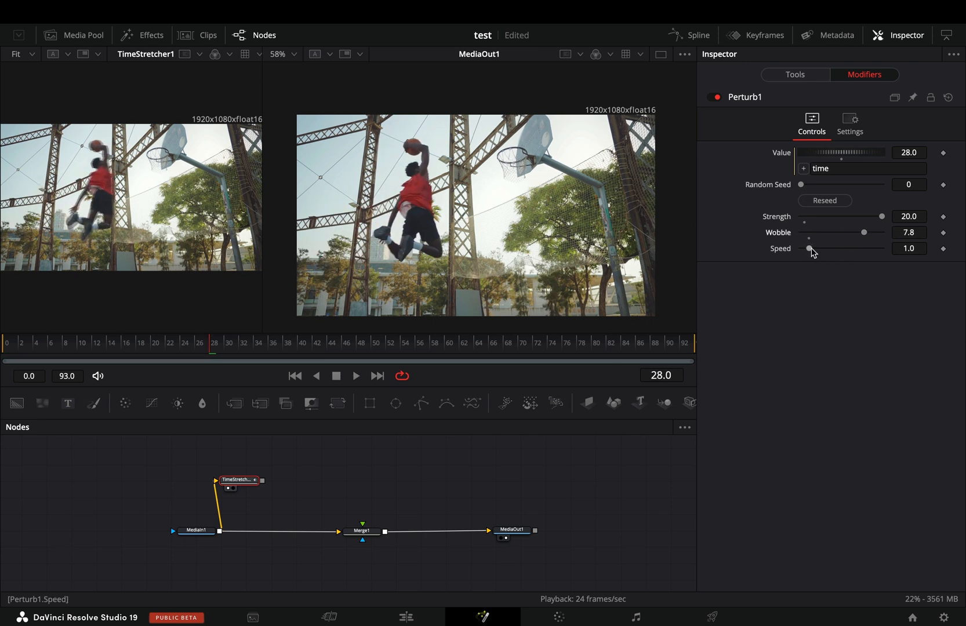
- Raise the Perturb wobble to about 9.61 and speed to 8.32
{"action": "left_click_drag", "start_coordinate": [808, 248], "coordinate": [835, 233]}
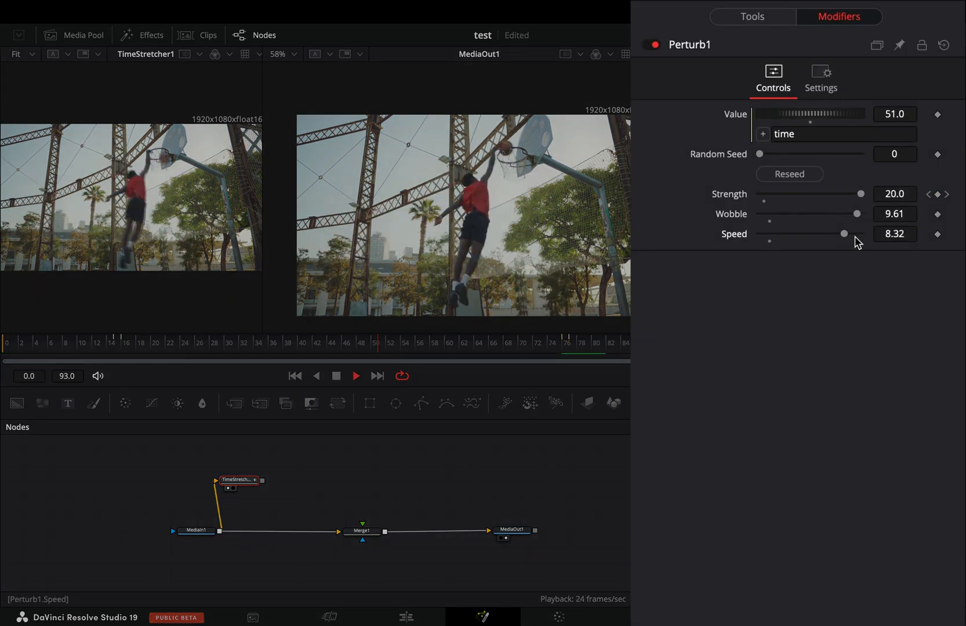
{"action": "left_click", "coordinate": [790, 174]}
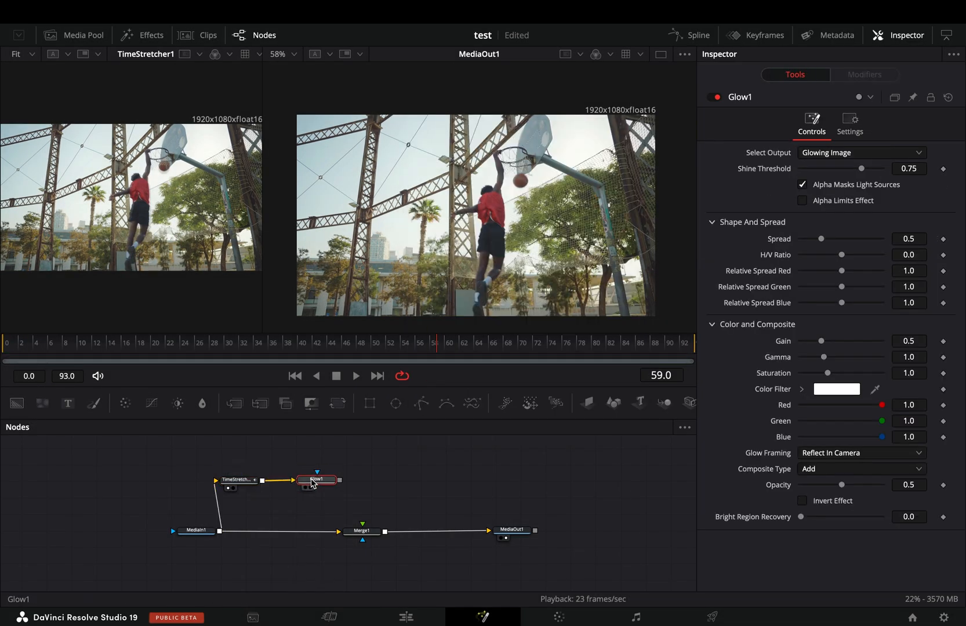
- Lower Glow1's shine threshold and connect it into Merge1 as foreground
{"action": "left_click_drag", "start_coordinate": [854, 169], "coordinate": [805, 134]}
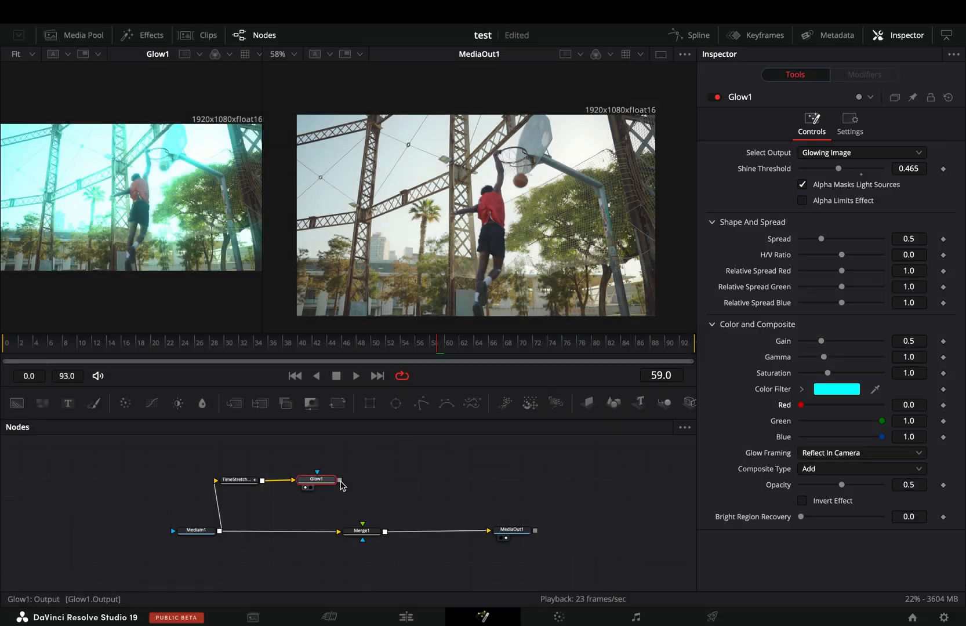
{"action": "left_click_drag", "start_coordinate": [339, 480], "coordinate": [363, 531]}
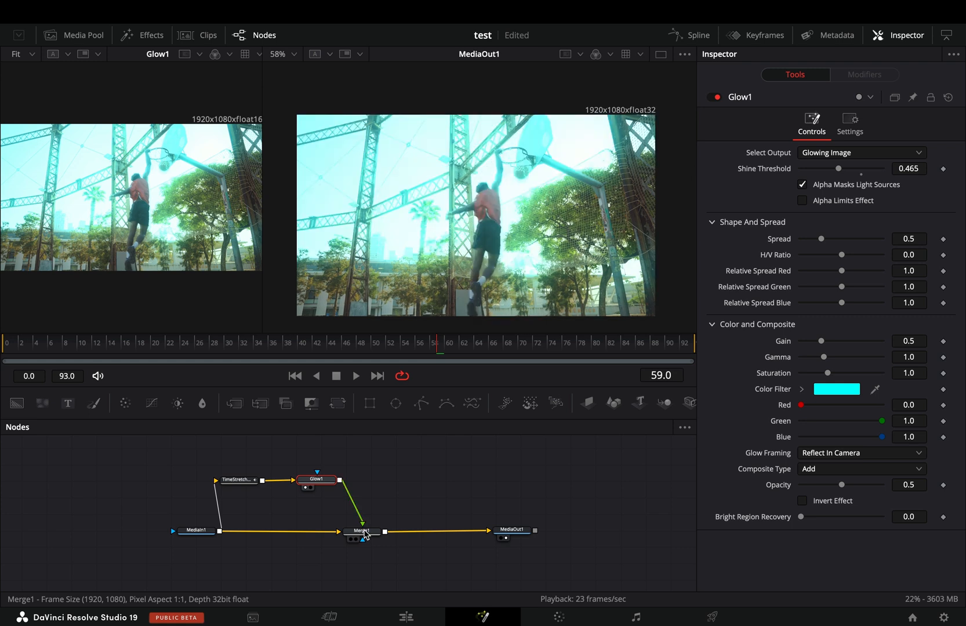
{"action": "left_click", "coordinate": [362, 531]}
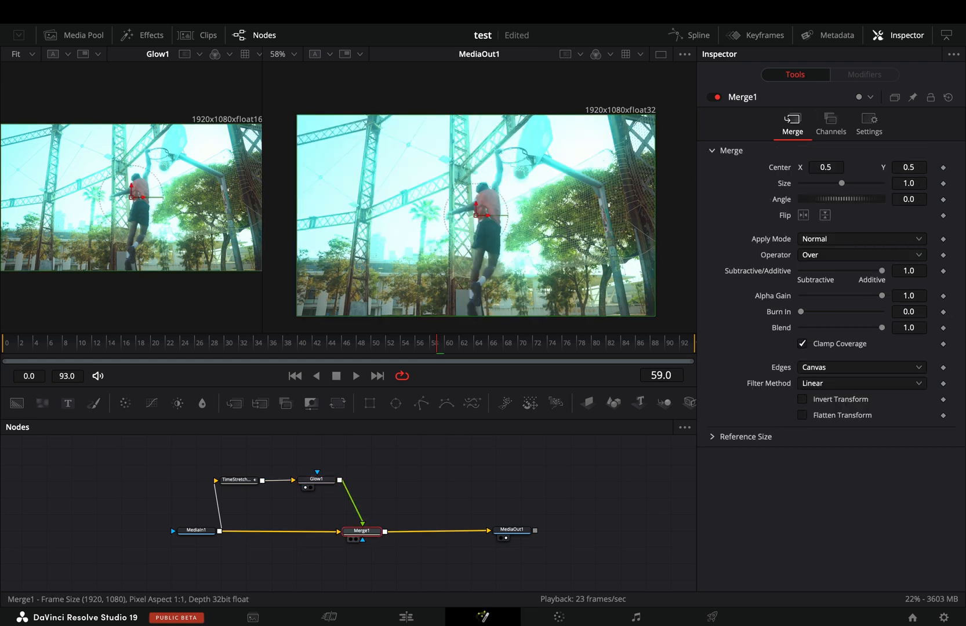
- Set Merge1's apply mode to Darken and reseed the Perturb to seed 27400
{"action": "left_click", "coordinate": [860, 239]}
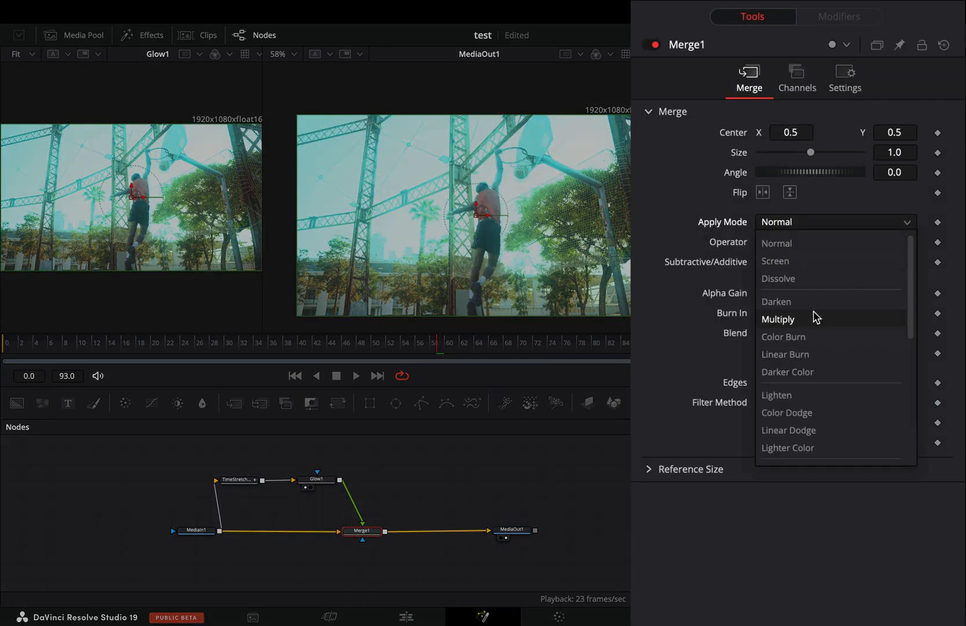
{"action": "left_click", "coordinate": [776, 302]}
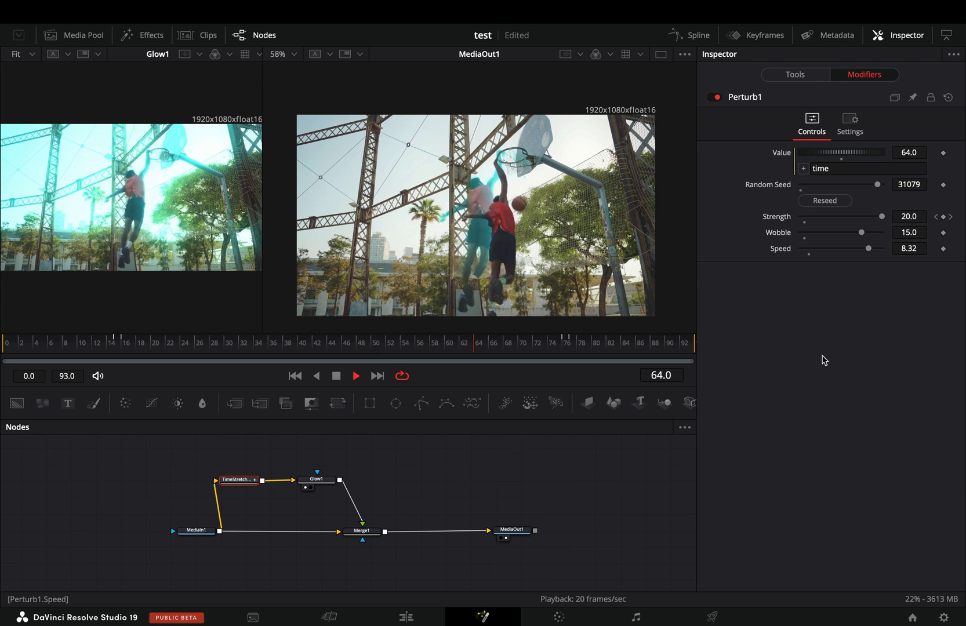
{"action": "left_click", "coordinate": [824, 200]}
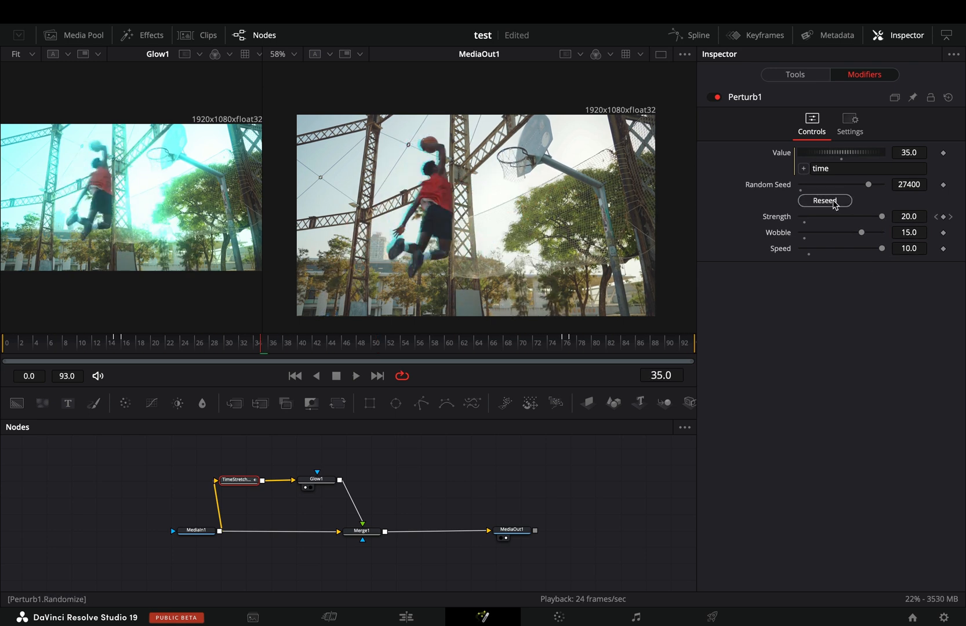